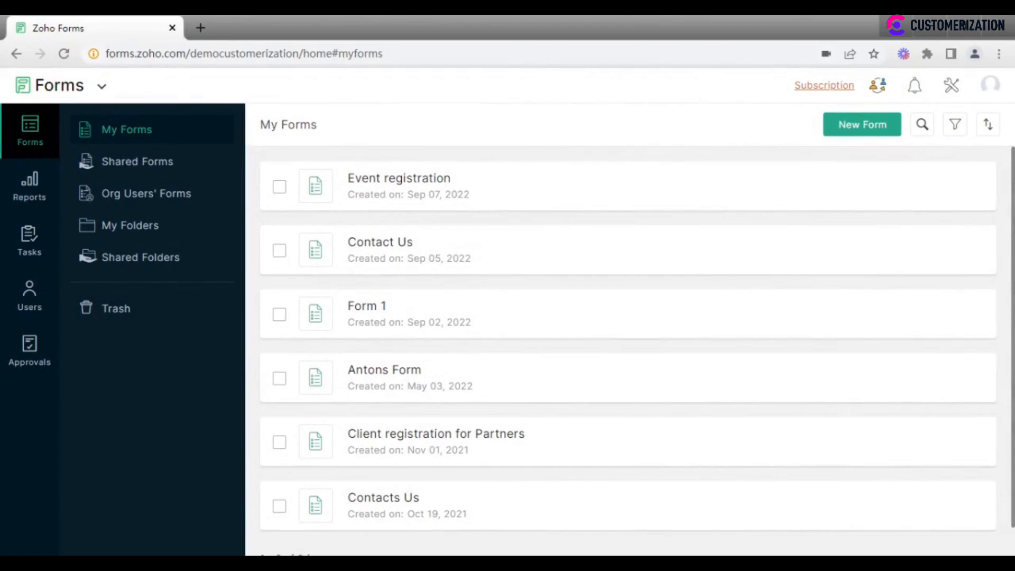
Create a report named 'Event registration report' based on the Event registration form
{"action": "left_click", "coordinate": [29, 187]}
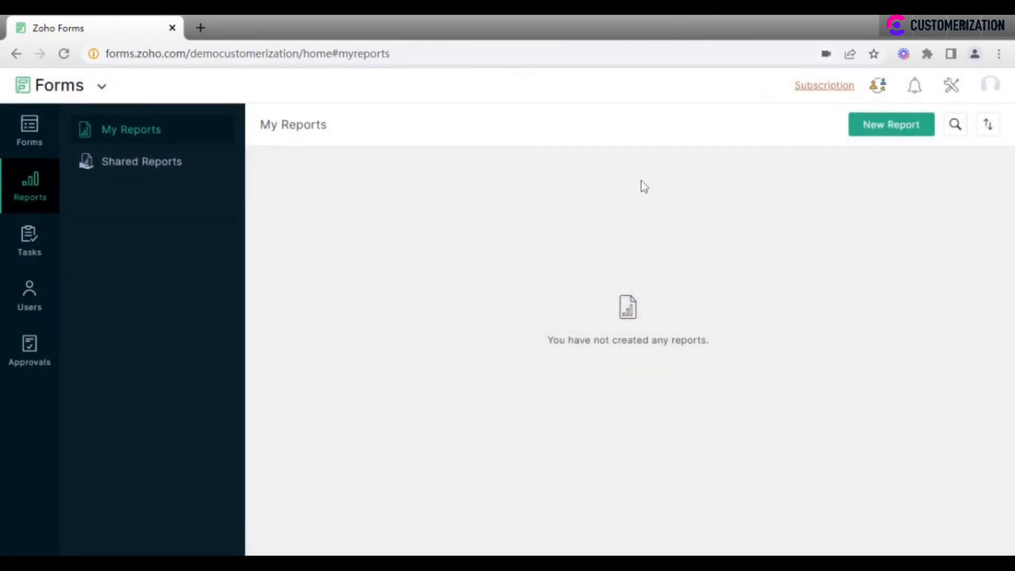
{"action": "left_click", "coordinate": [890, 125]}
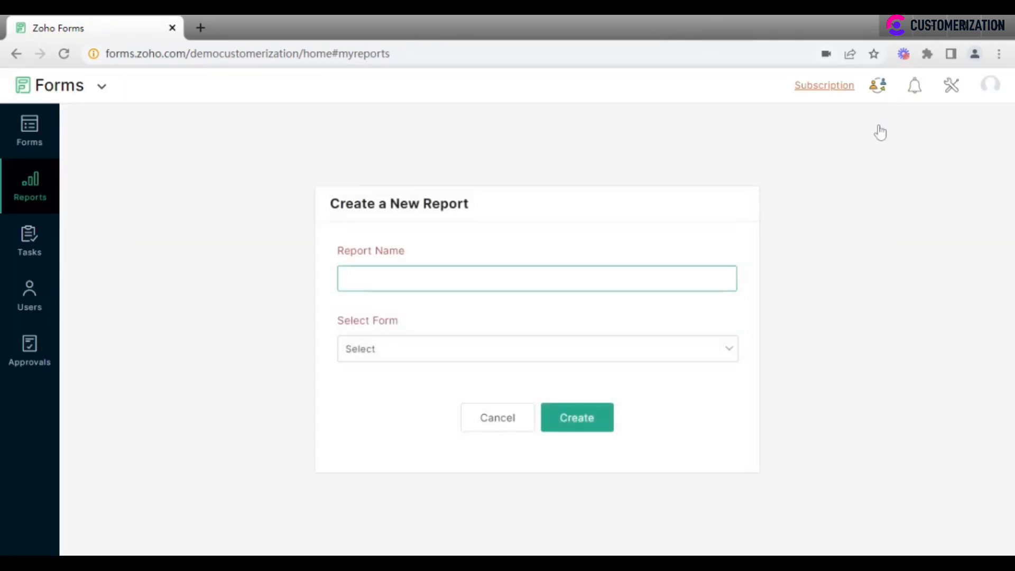
{"action": "type", "text": "Event registration report"}
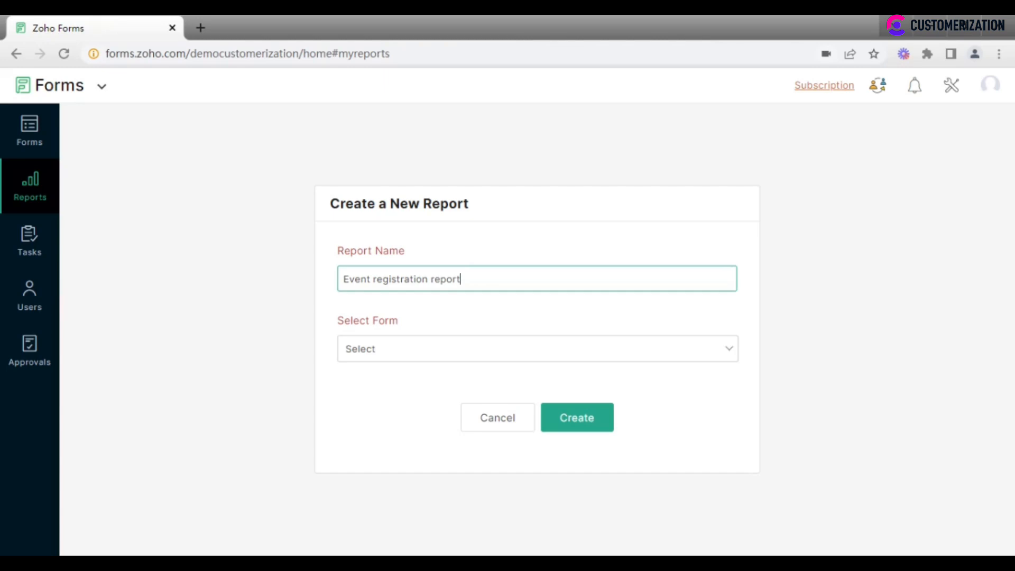
{"action": "left_click", "coordinate": [536, 349]}
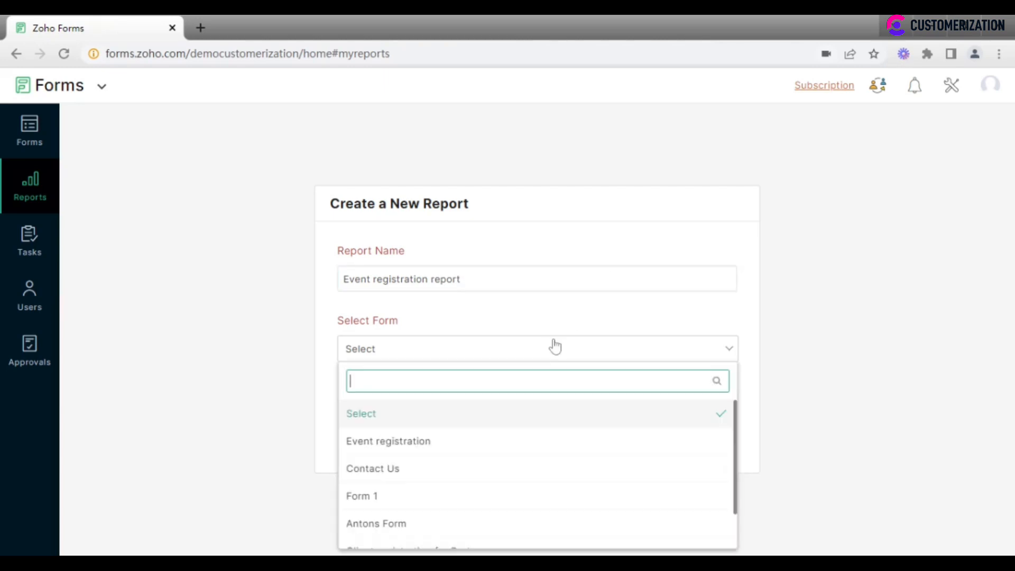
{"action": "left_click", "coordinate": [387, 441]}
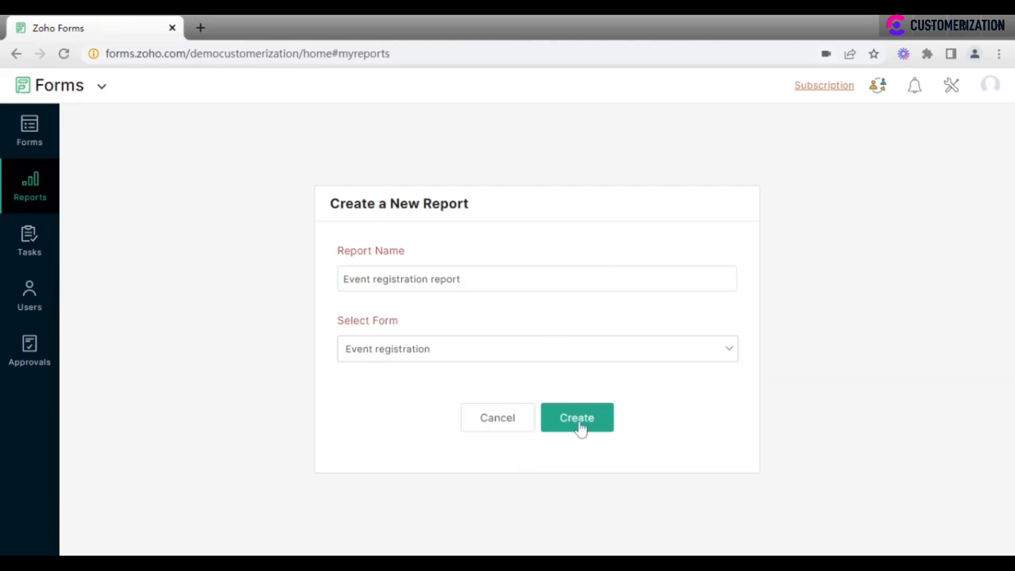
{"action": "left_click", "coordinate": [575, 417]}
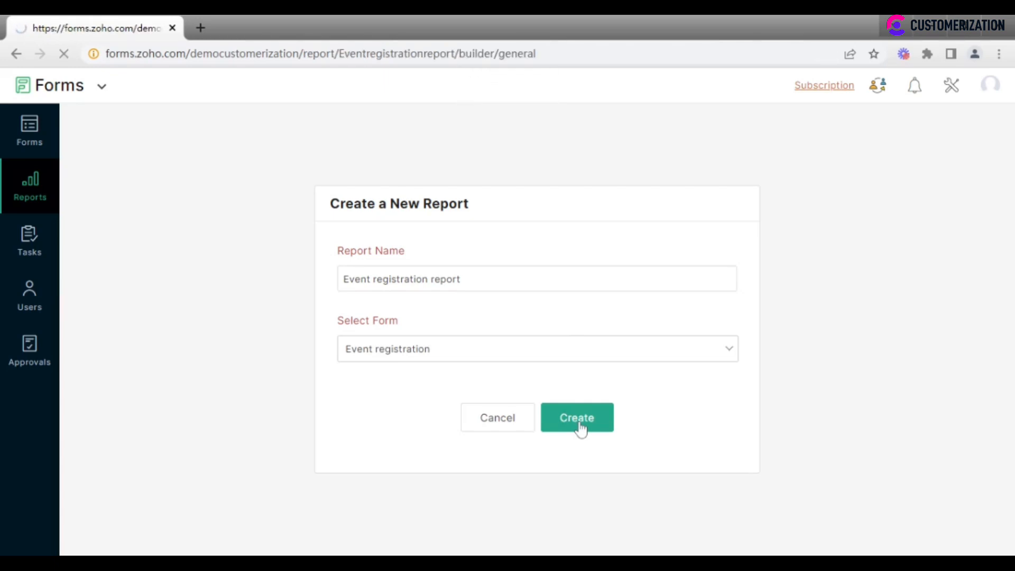
Set the report's date format to dd-MMMM-yyyy and save the general settings
{"action": "left_click", "coordinate": [576, 417]}
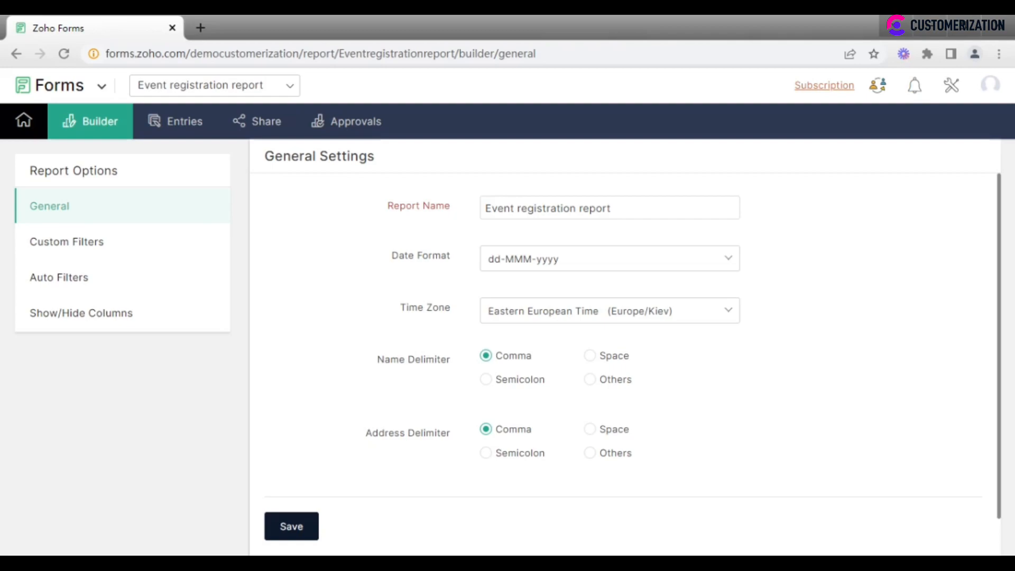
{"action": "mouse_move", "coordinate": [647, 297]}
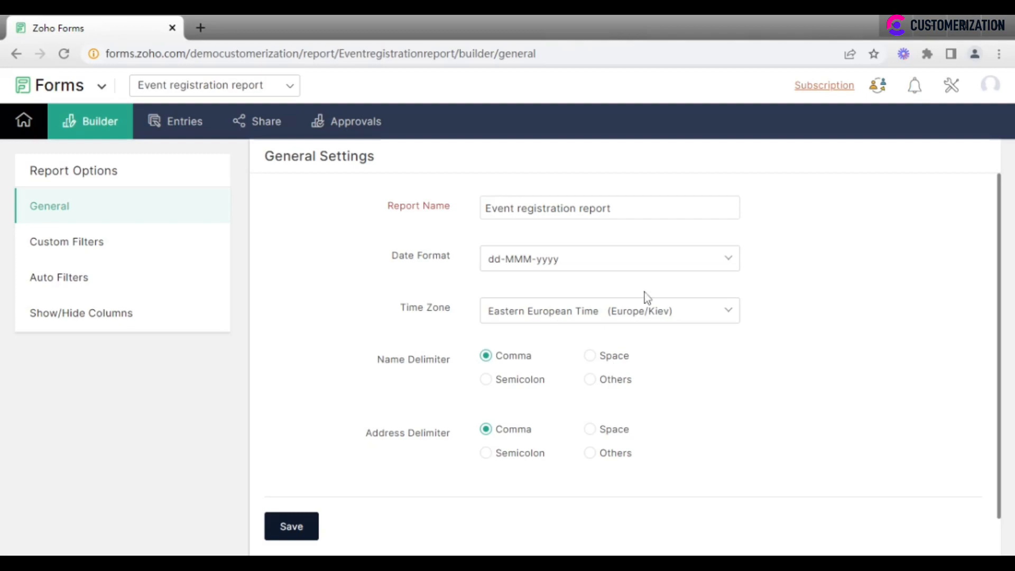
{"action": "left_click", "coordinate": [608, 259]}
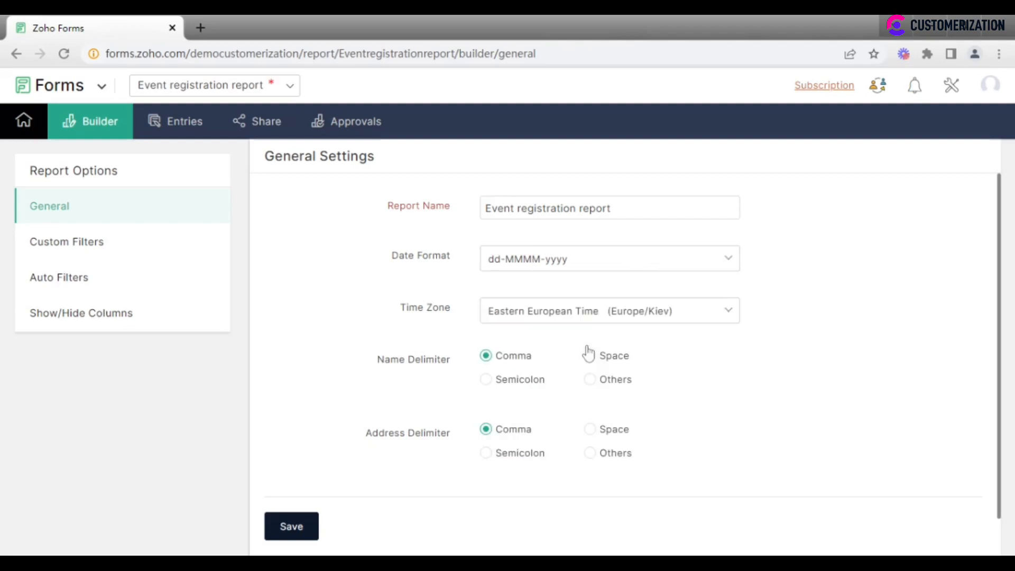
{"action": "left_click", "coordinate": [290, 526]}
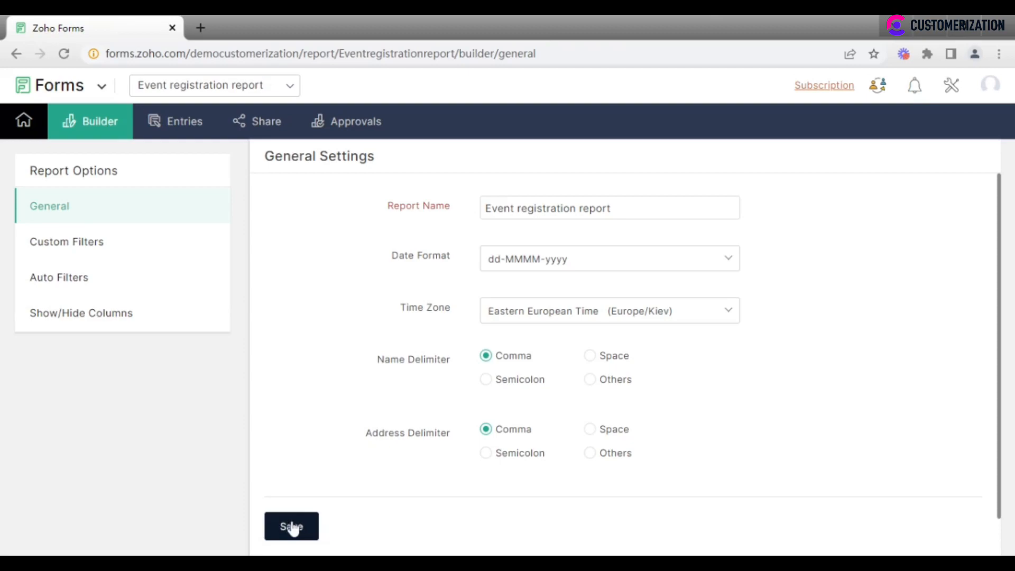
{"action": "mouse_move", "coordinate": [158, 322]}
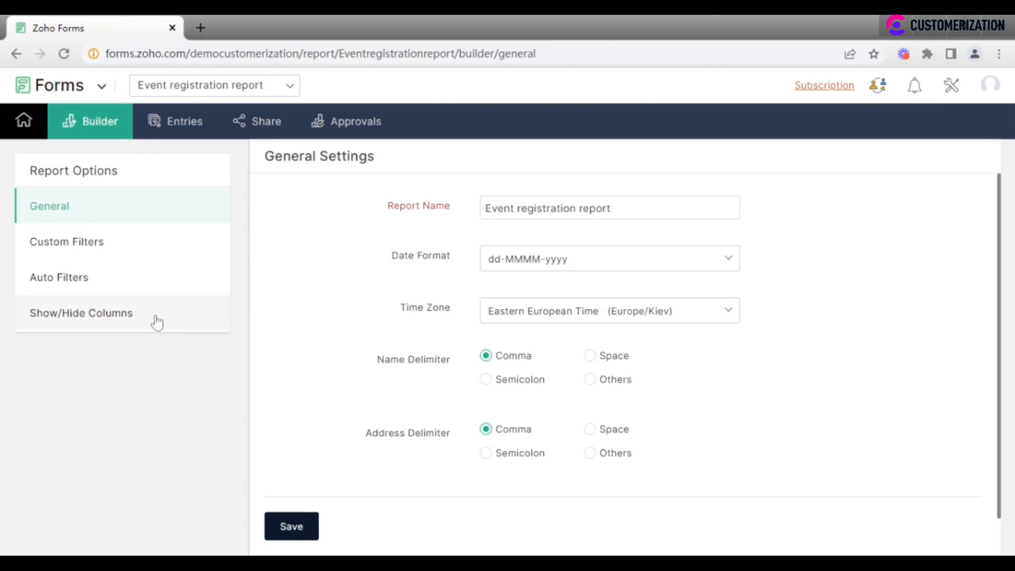
{"action": "left_click", "coordinate": [66, 241]}
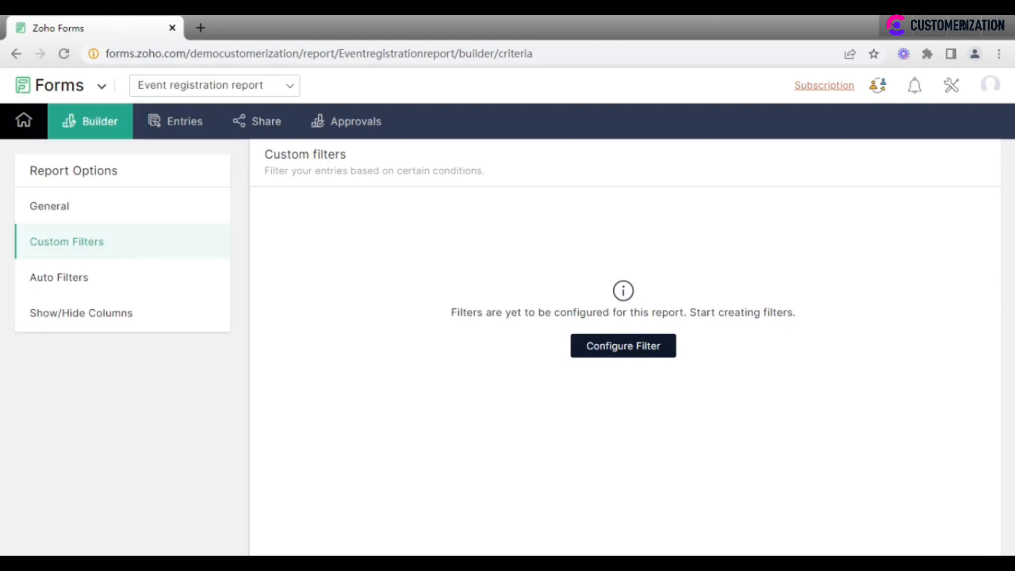
{"action": "mouse_move", "coordinate": [596, 355]}
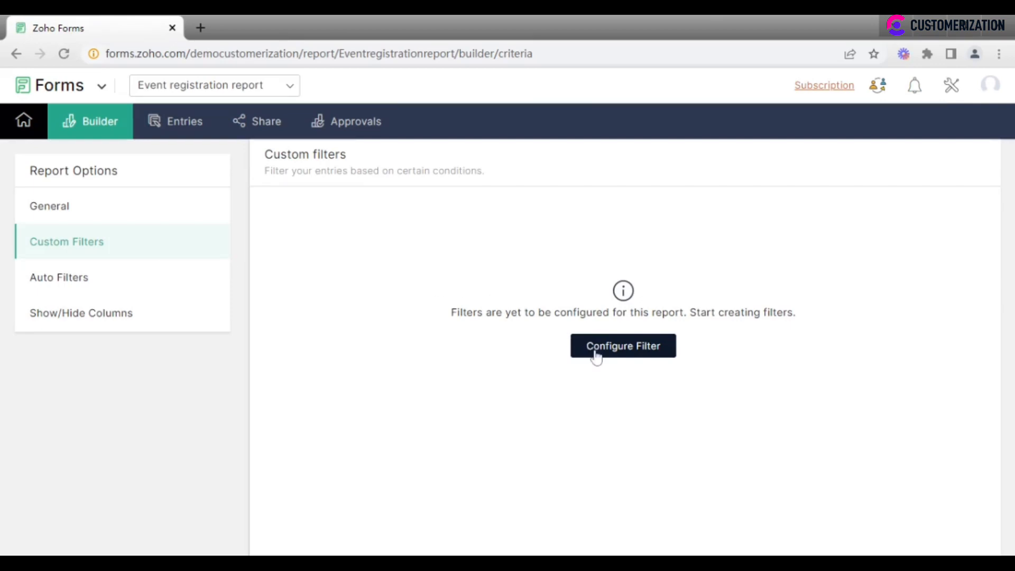
Add a custom filter condition: Referrer Name is not 'Facebook'
{"action": "left_click", "coordinate": [622, 345]}
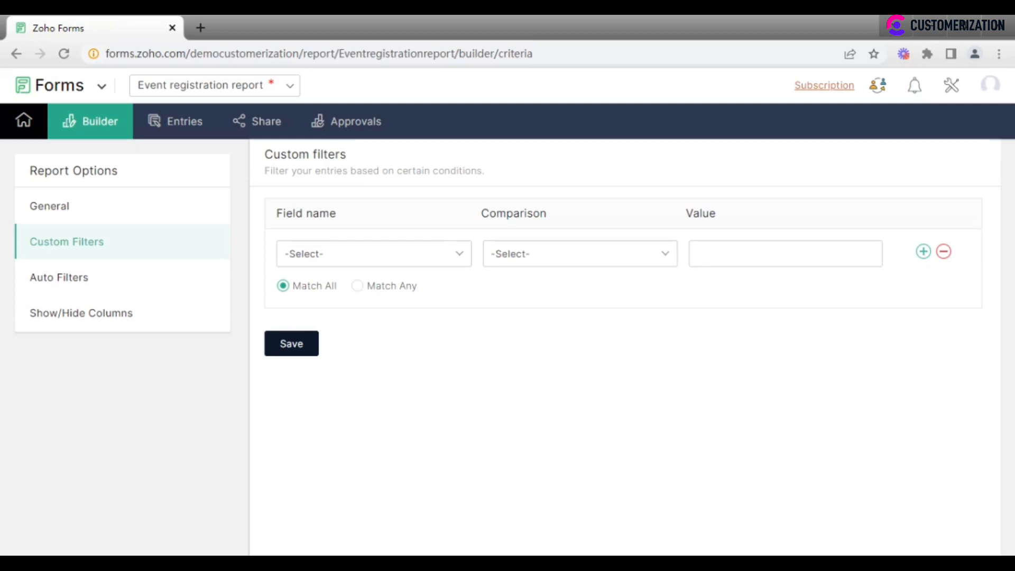
{"action": "left_click", "coordinate": [373, 253]}
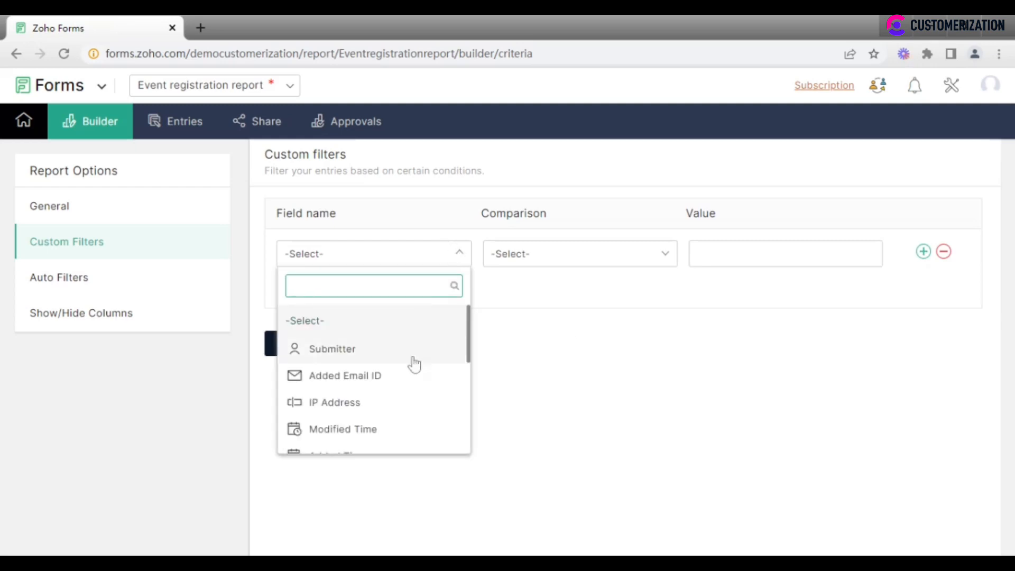
{"action": "scroll", "scroll_direction": "down", "scroll_amount": 3}
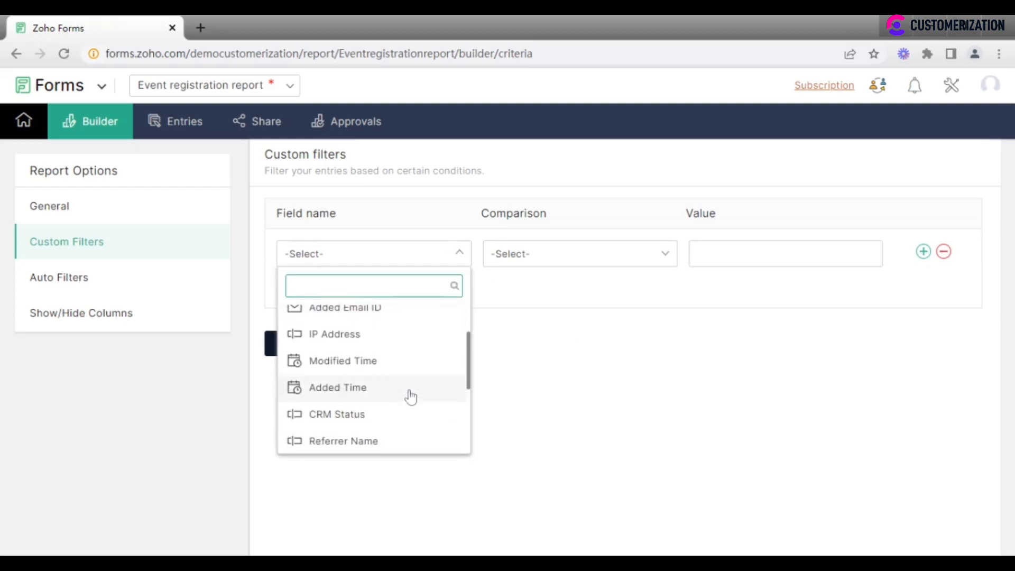
{"action": "left_click", "coordinate": [342, 441]}
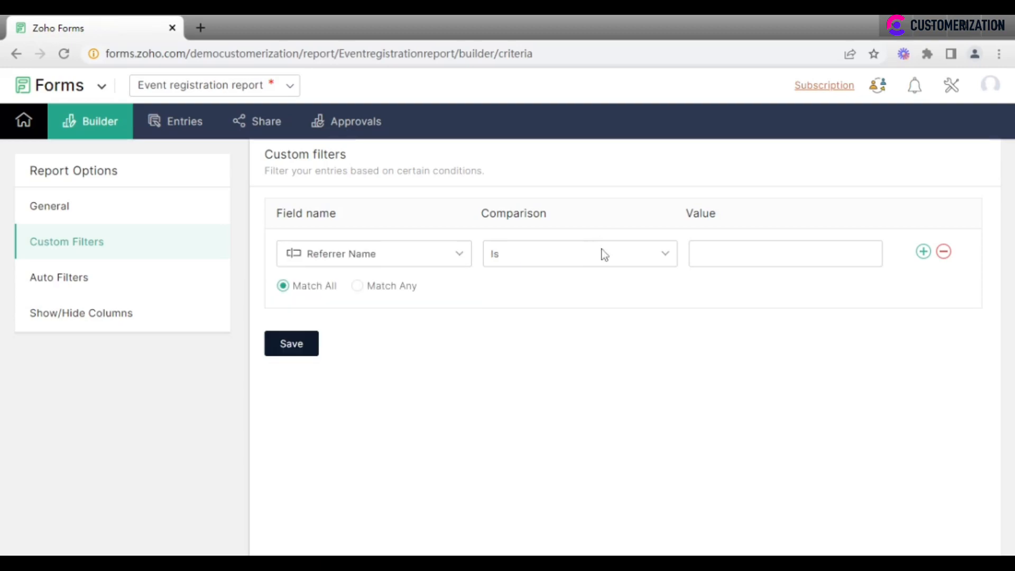
{"action": "left_click", "coordinate": [576, 253]}
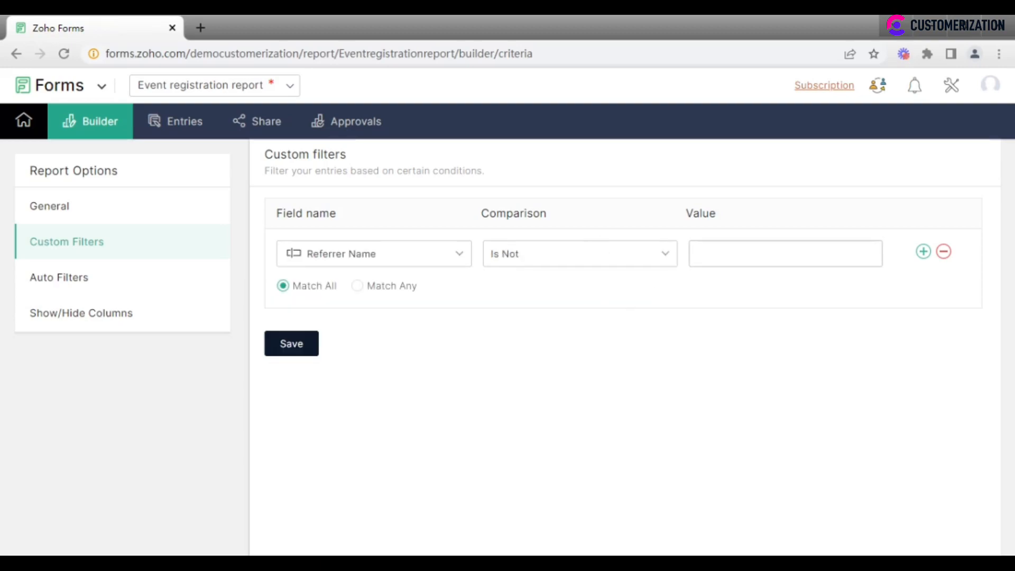
{"action": "type", "text": "Fa"}
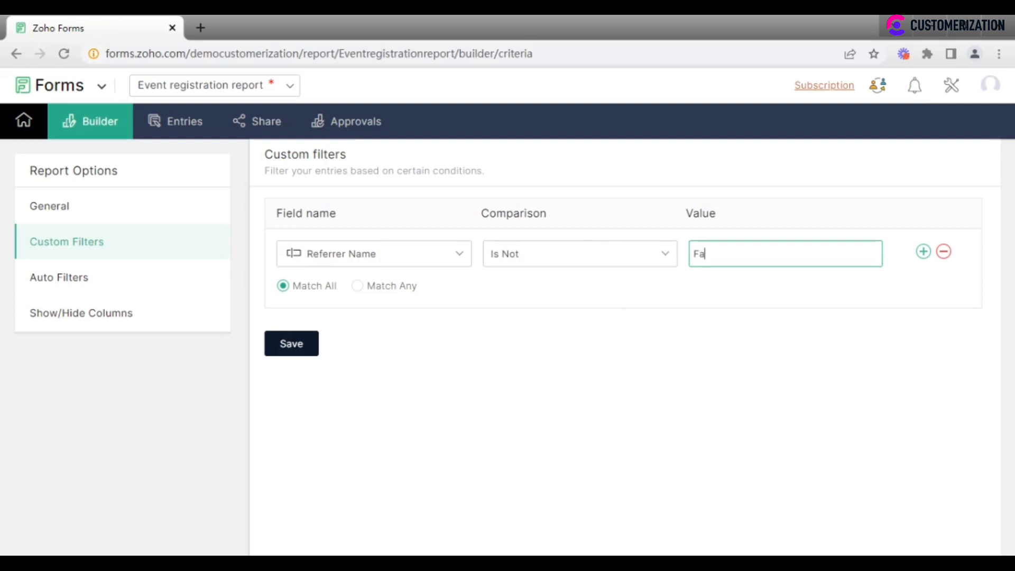
{"action": "type", "text": "cebook"}
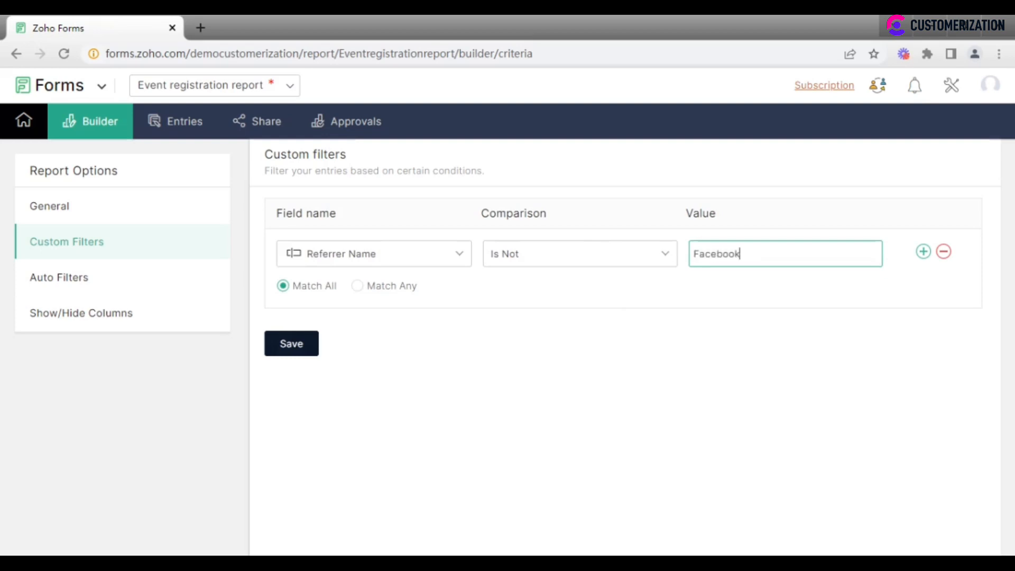
{"action": "mouse_move", "coordinate": [911, 259]}
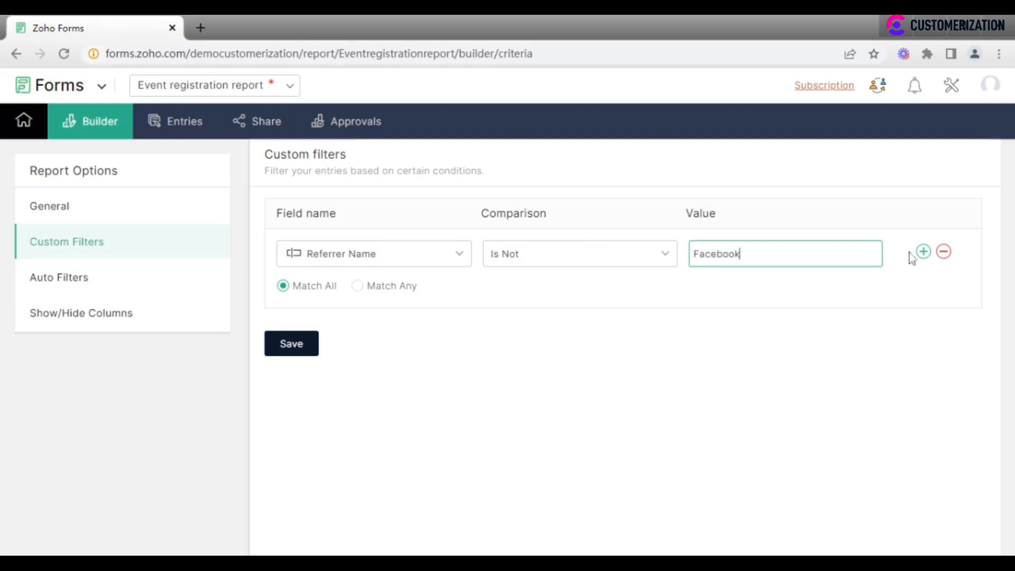
Add a second condition, Added Time in the last 7 days, and save the filters
{"action": "left_click", "coordinate": [922, 251]}
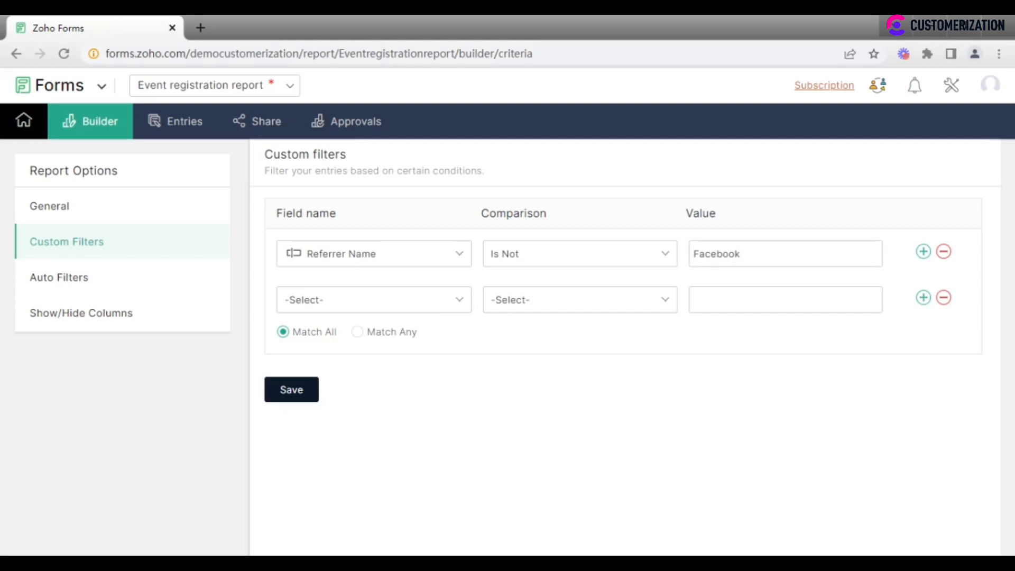
{"action": "left_click", "coordinate": [372, 299]}
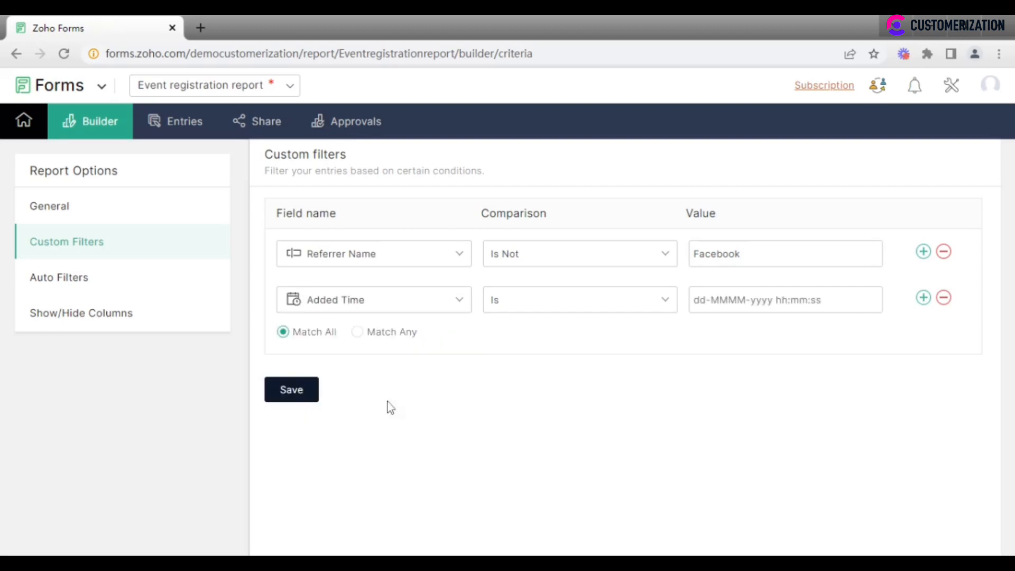
{"action": "left_click", "coordinate": [577, 299]}
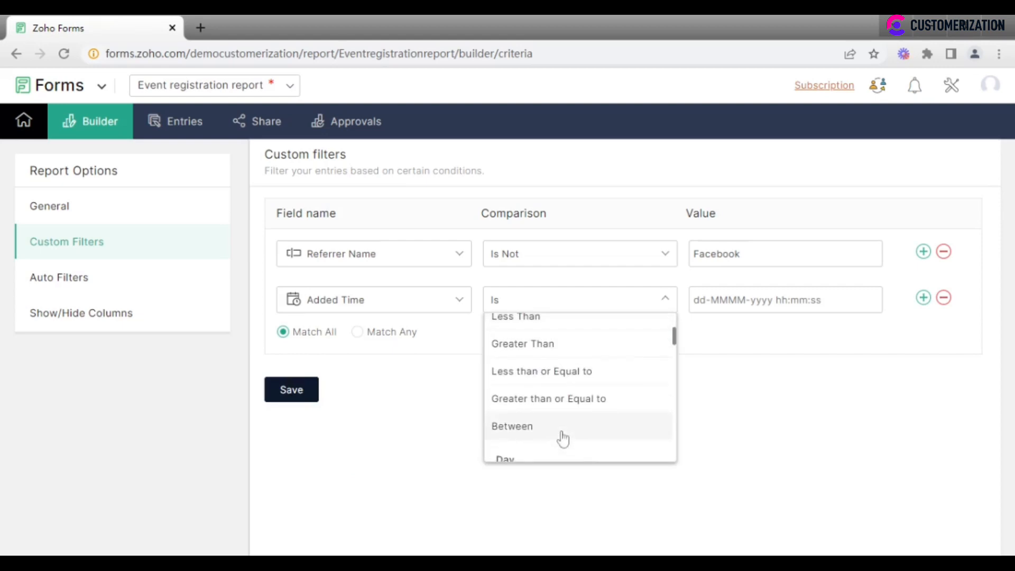
{"action": "scroll", "scroll_direction": "down", "scroll_amount": 3}
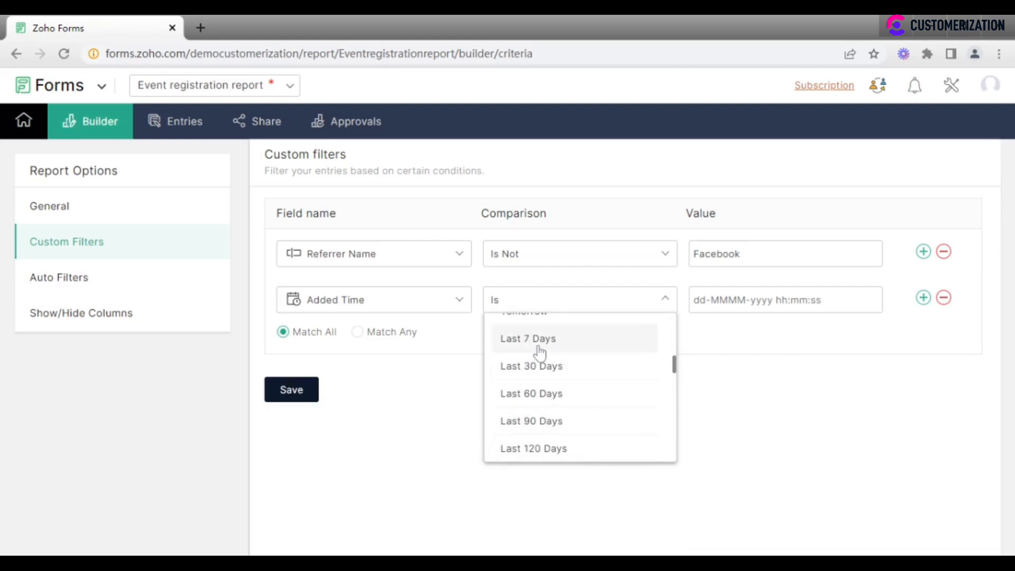
{"action": "left_click", "coordinate": [528, 338]}
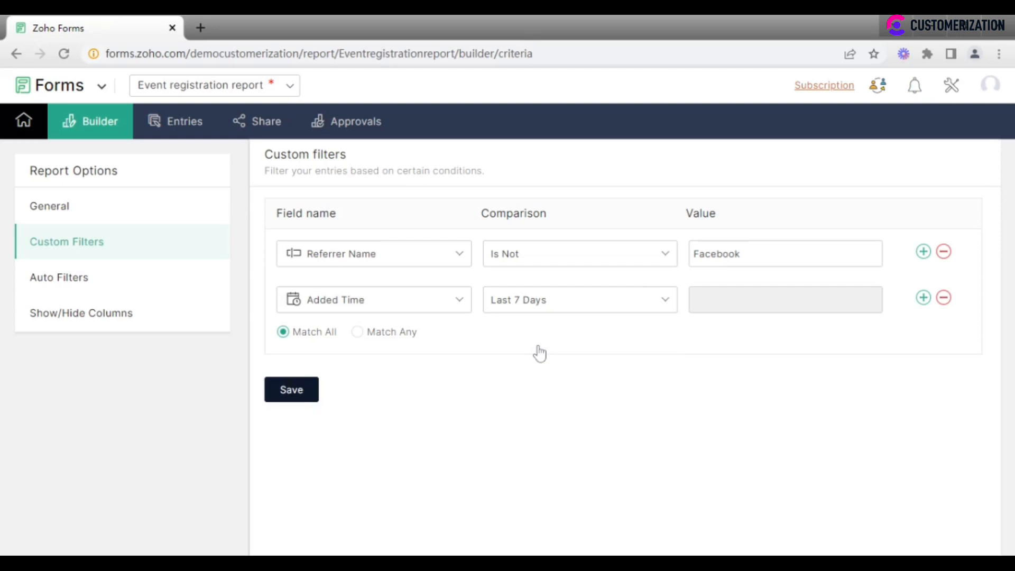
{"action": "mouse_move", "coordinate": [369, 339]}
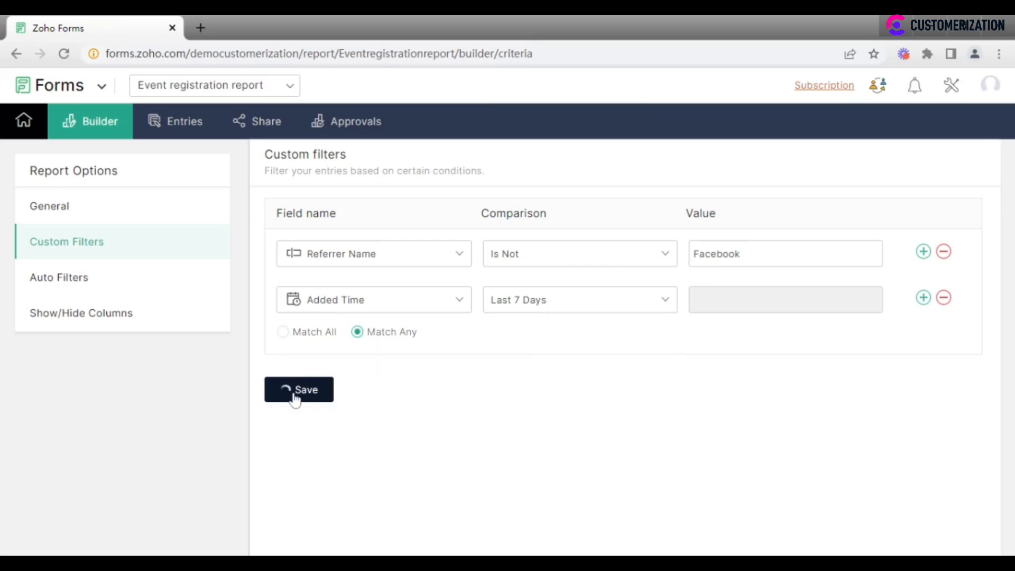
{"action": "left_click", "coordinate": [298, 389]}
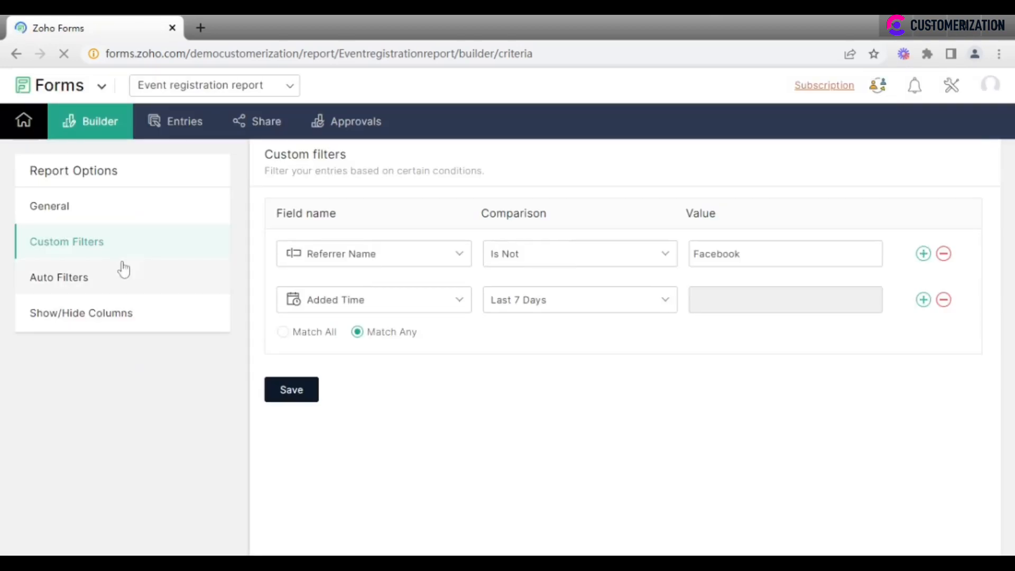
{"action": "left_click", "coordinate": [59, 277]}
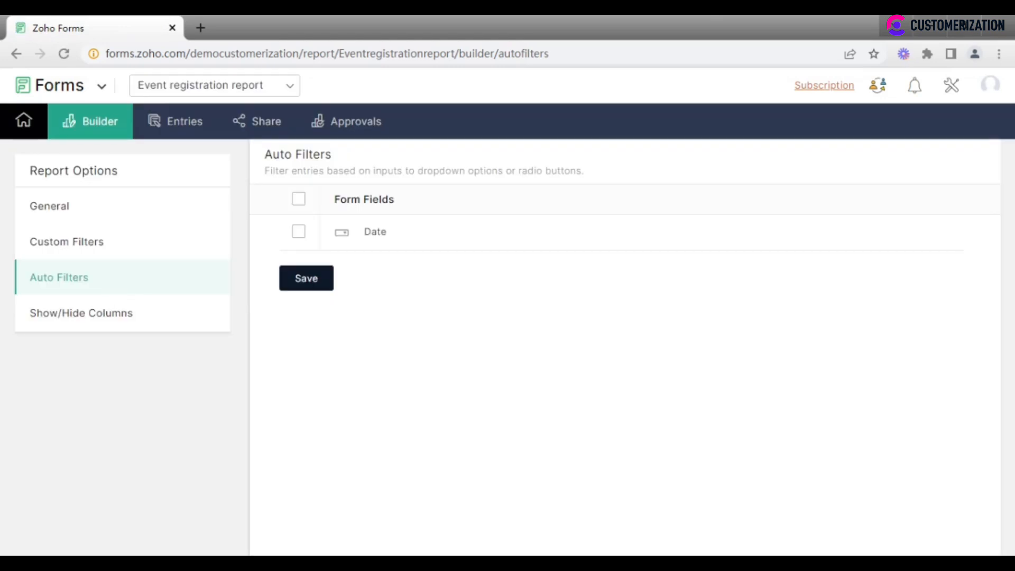
{"action": "mouse_move", "coordinate": [344, 241]}
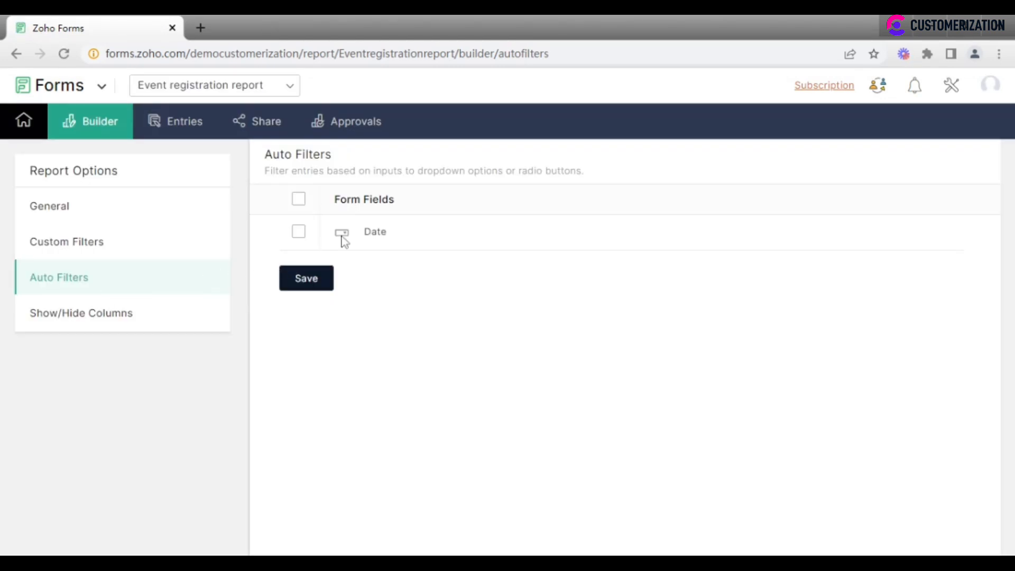
{"action": "mouse_move", "coordinate": [346, 236]}
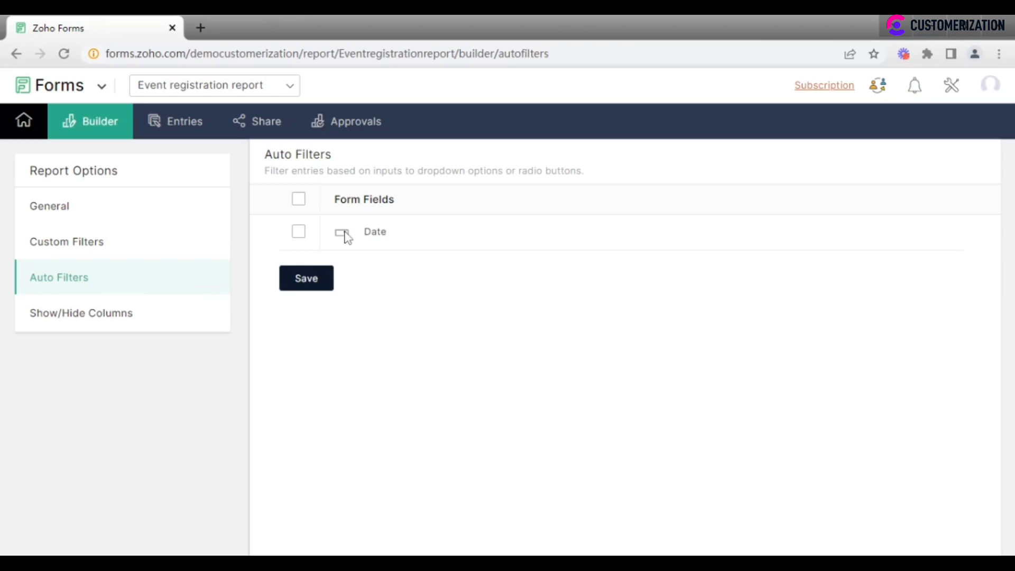
Tick the Date form field as an auto filter
{"action": "left_click", "coordinate": [298, 232]}
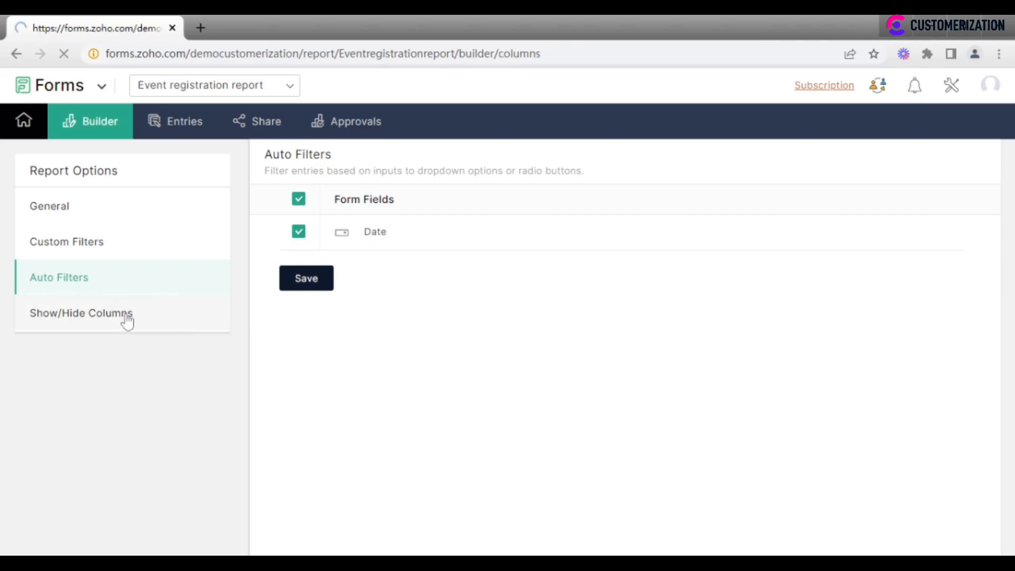
Show the column visibility page with Name, Email, Phone 1, Phone 2 and Date visible
{"action": "left_click", "coordinate": [81, 312]}
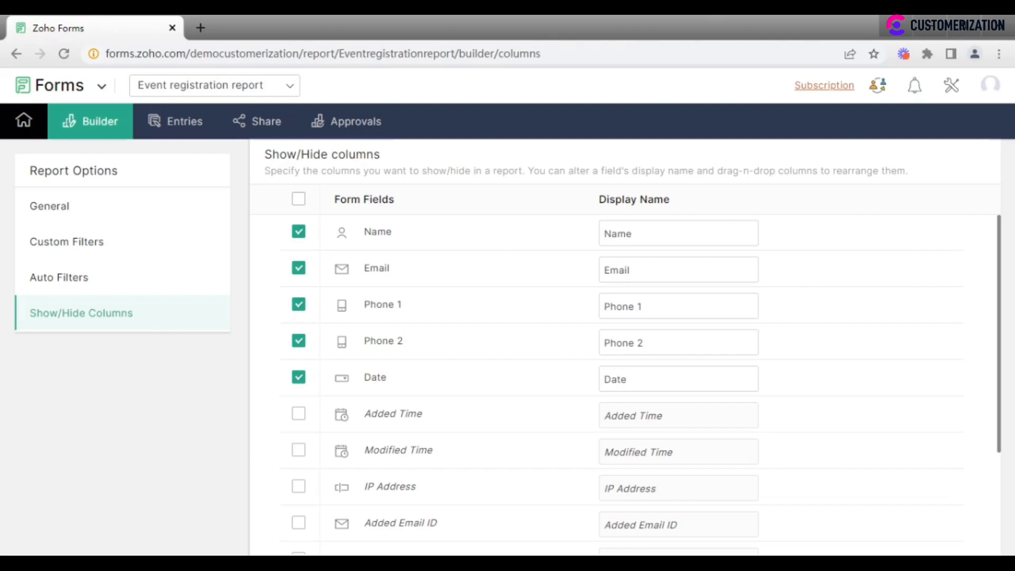
{"action": "mouse_move", "coordinate": [183, 123]}
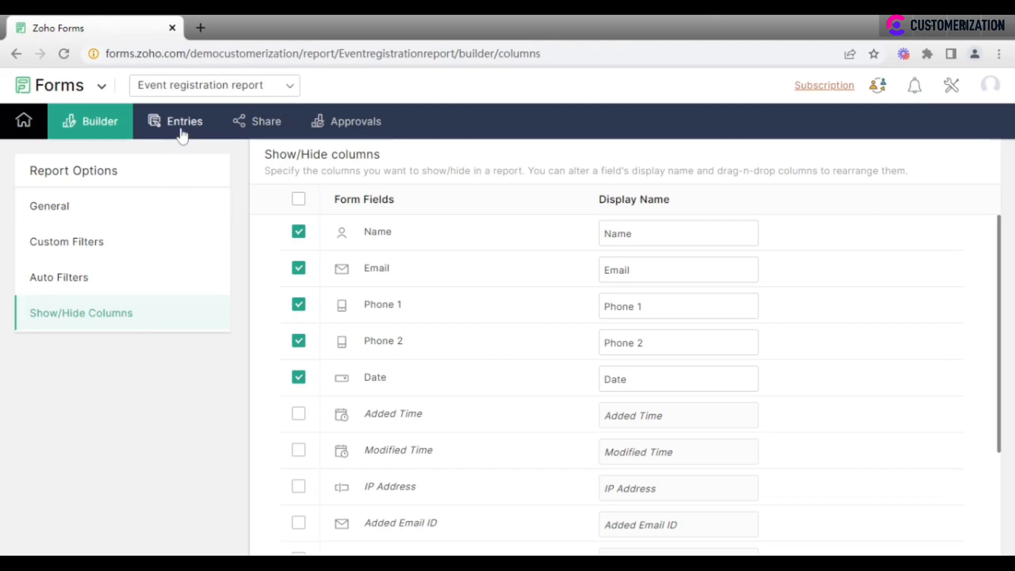
View the report entries, Kate Miller and John Smith, and review the toolbar options
{"action": "left_click", "coordinate": [184, 121]}
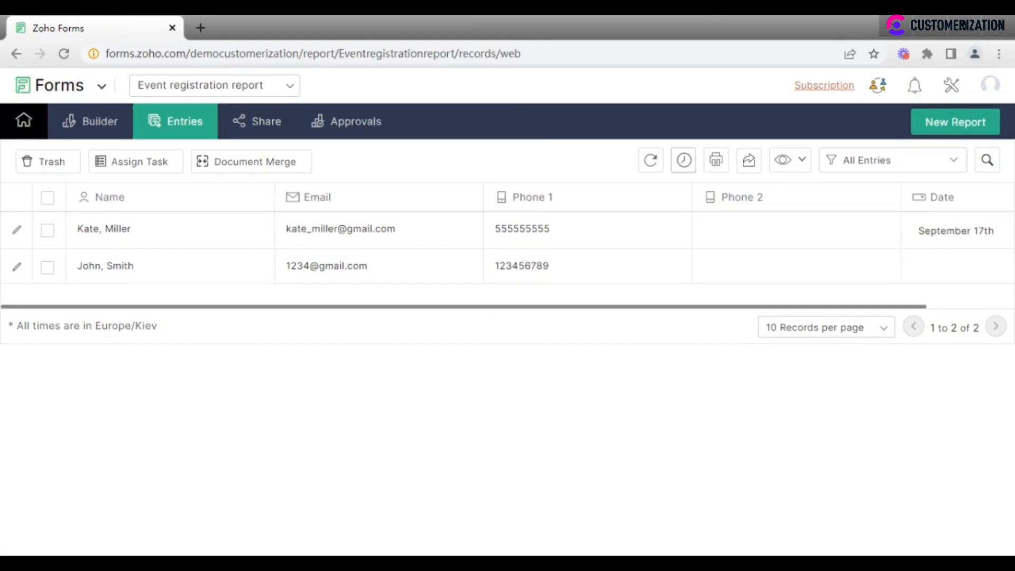
{"action": "left_click", "coordinate": [748, 160]}
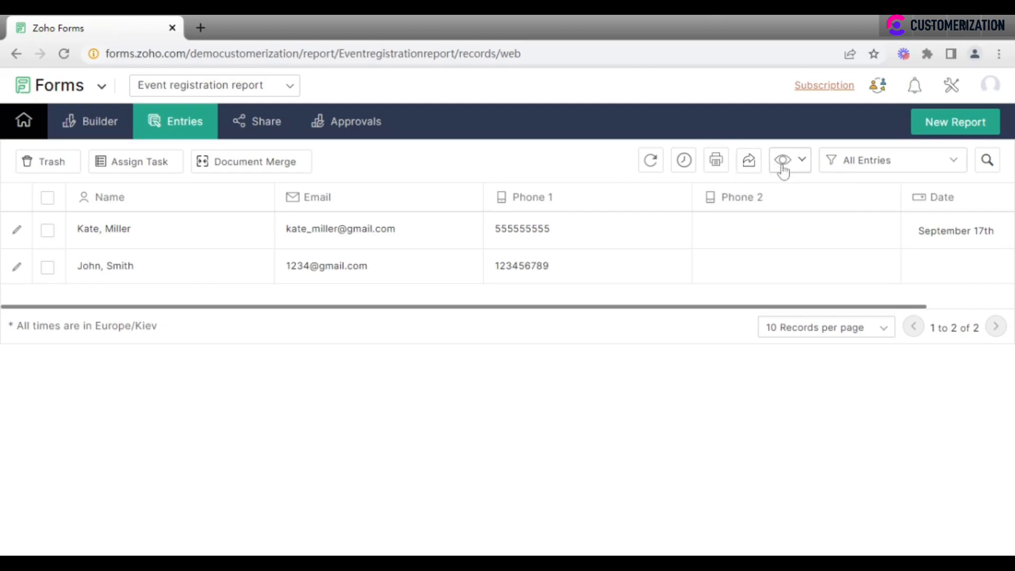
{"action": "left_click", "coordinate": [891, 160]}
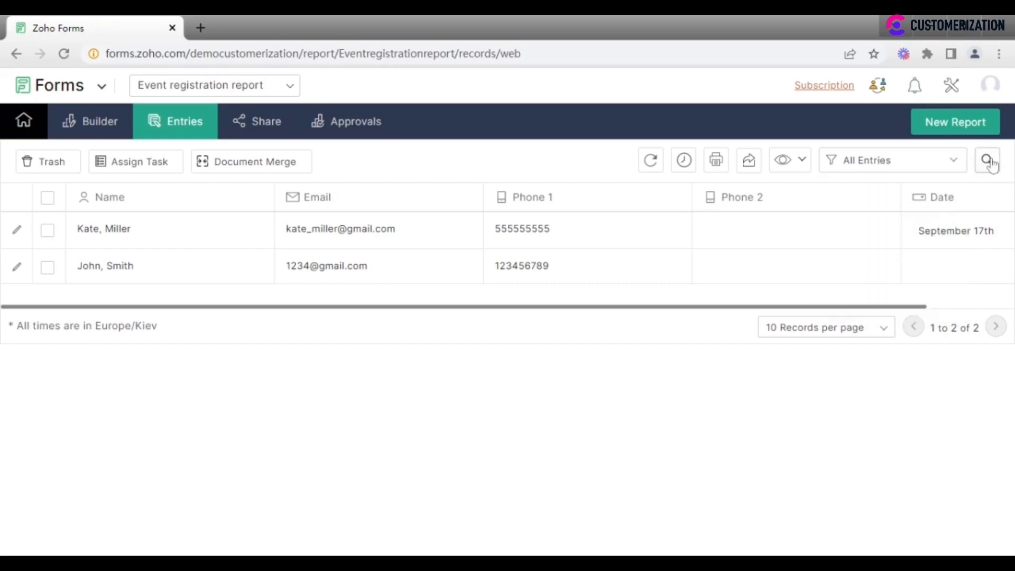
{"action": "left_click", "coordinate": [986, 160]}
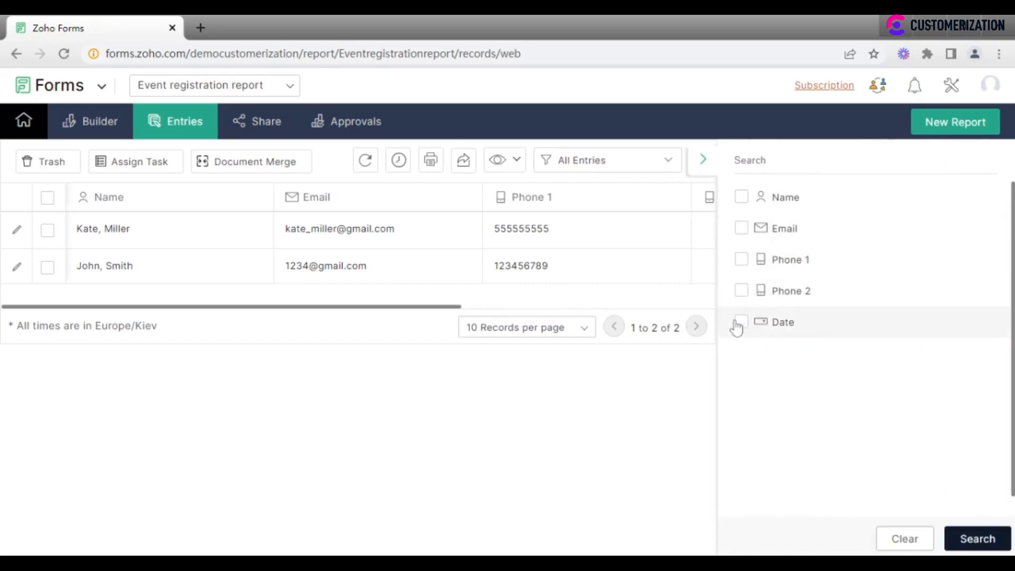
{"action": "left_click", "coordinate": [741, 322]}
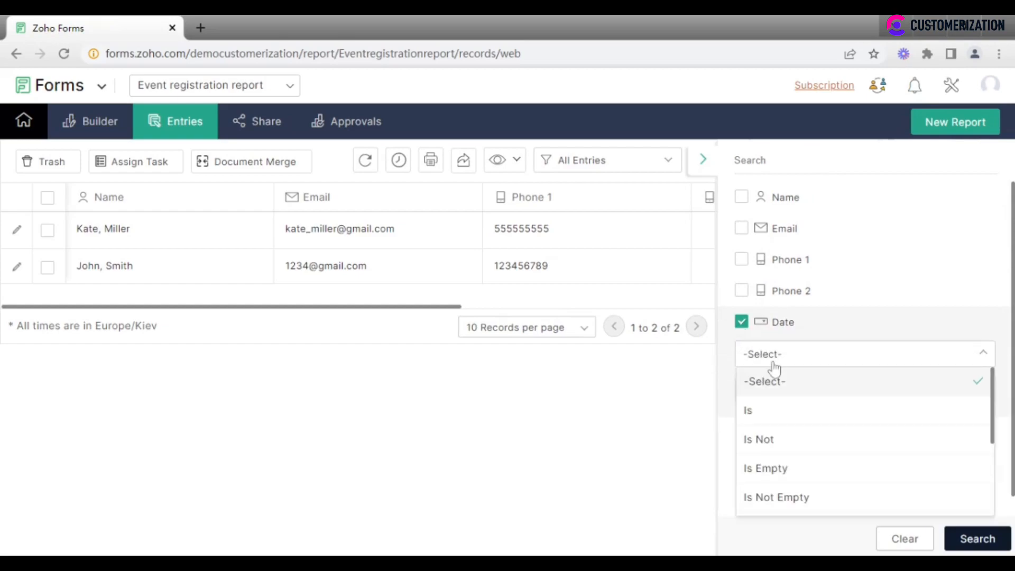
{"action": "mouse_move", "coordinate": [786, 418]}
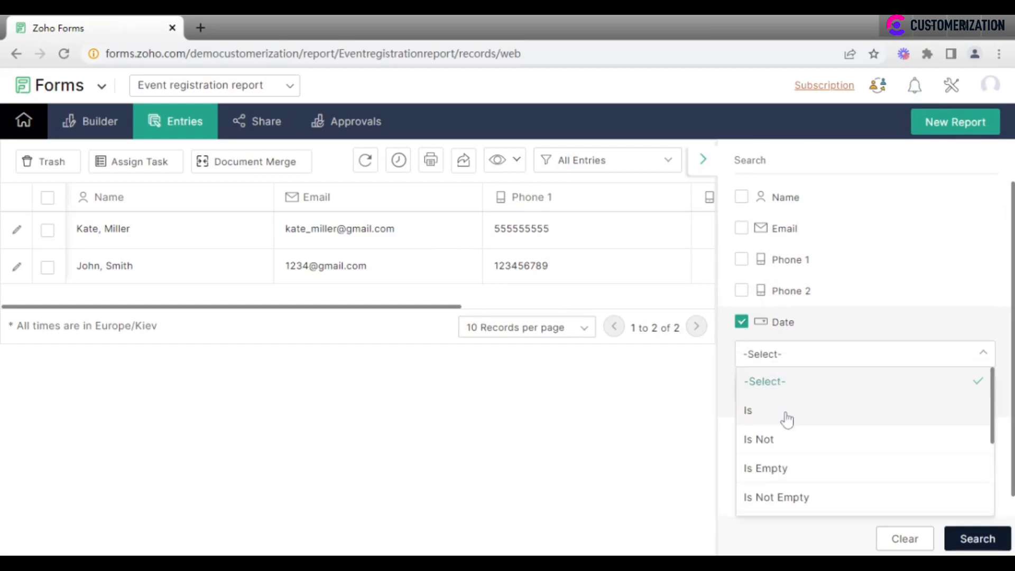
{"action": "left_click", "coordinate": [747, 409]}
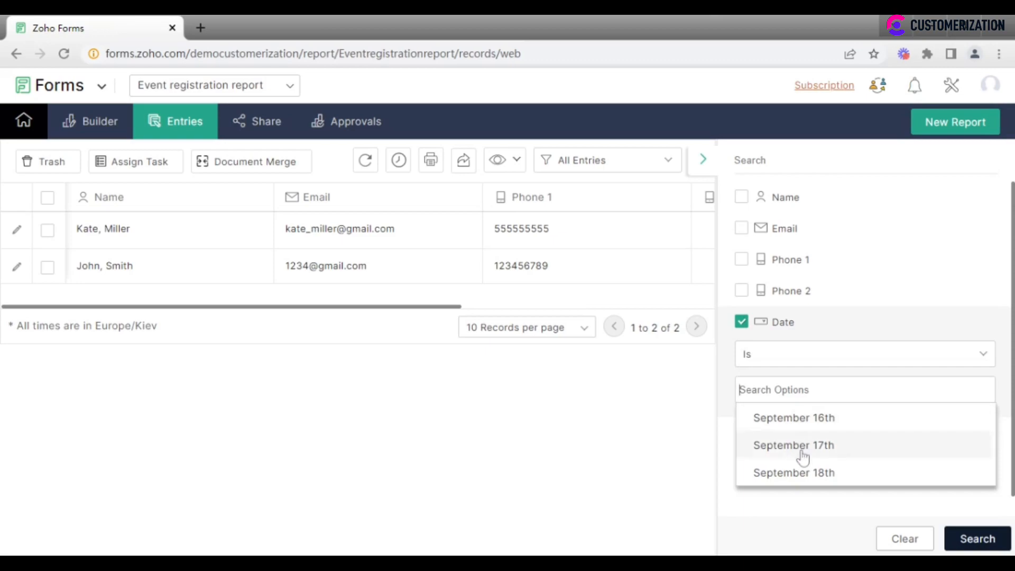
{"action": "left_click", "coordinate": [794, 444]}
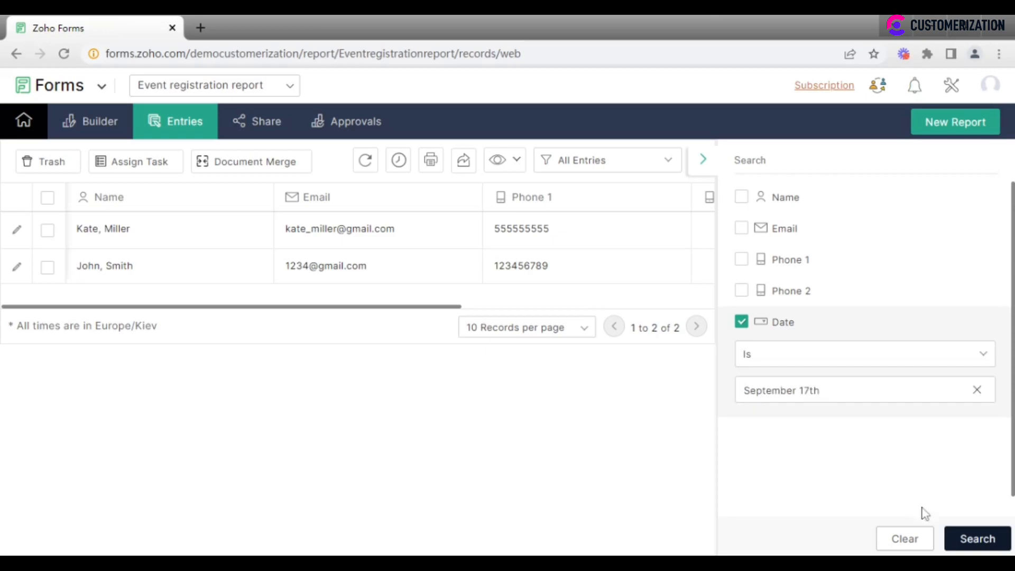
{"action": "left_click", "coordinate": [977, 538]}
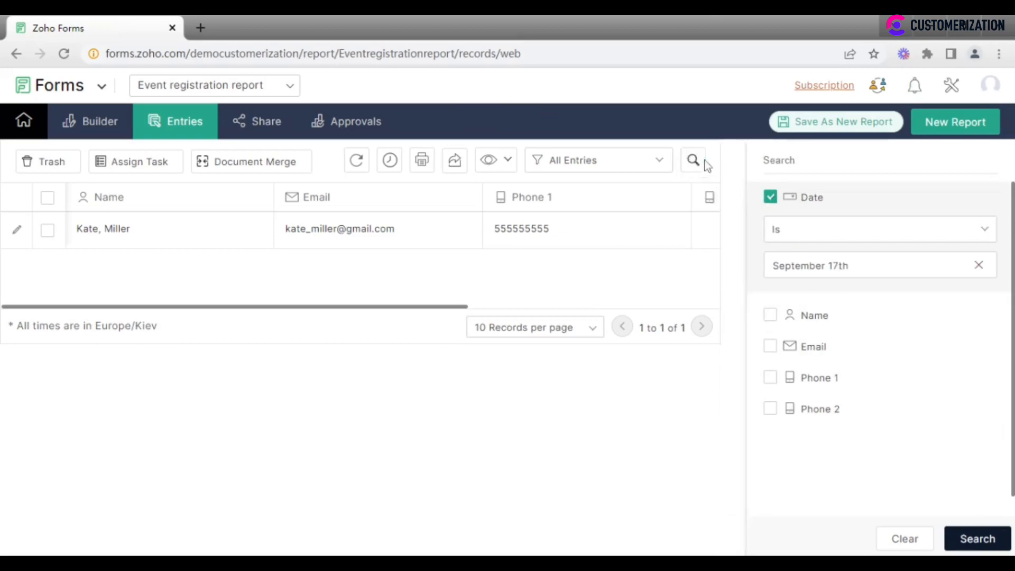
{"action": "left_click", "coordinate": [976, 538]}
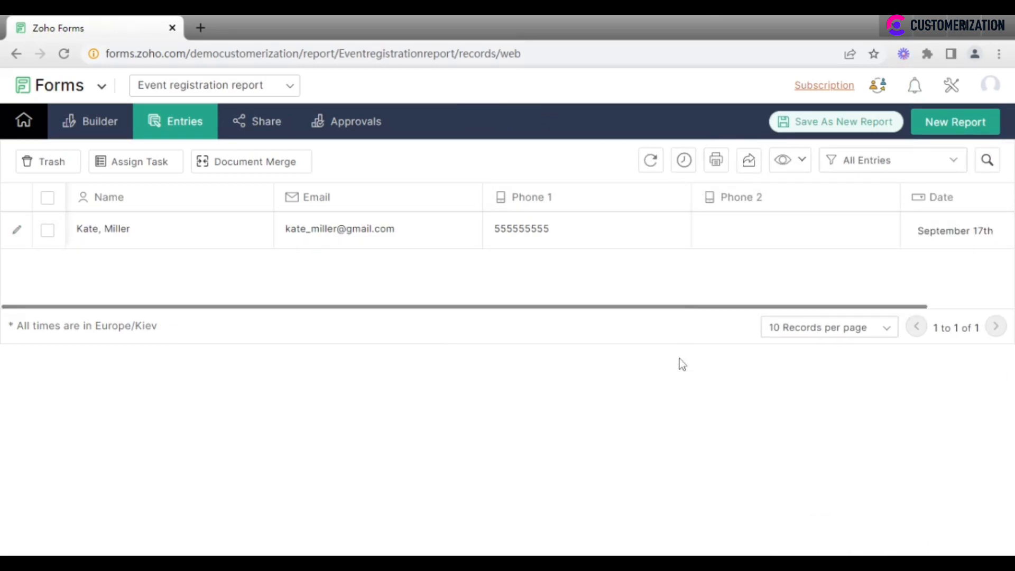